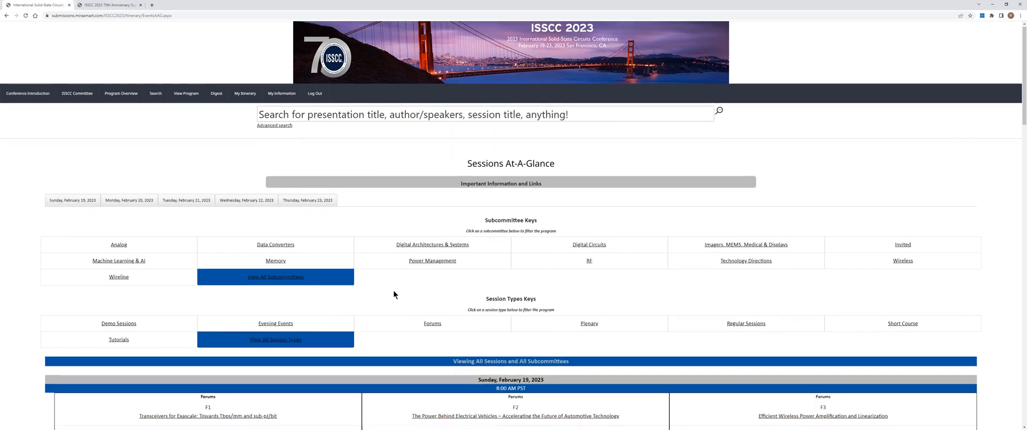
Go from the Program Overview page to the Conference Timetable page via the In this Section link
scroll("down", 3)
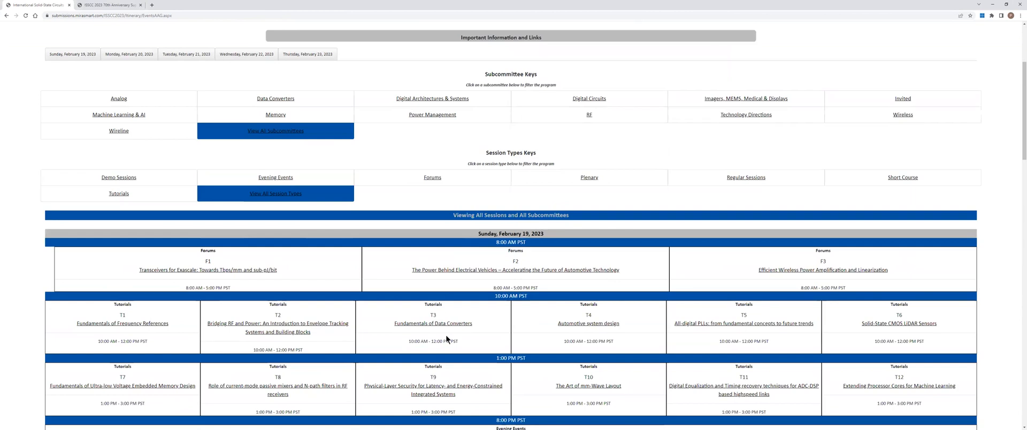
mouse_move(462, 330)
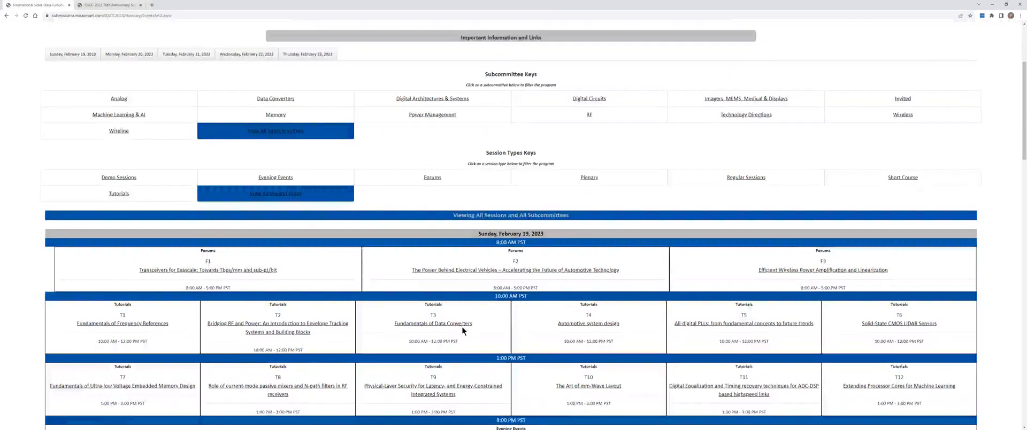
scroll("up", 3)
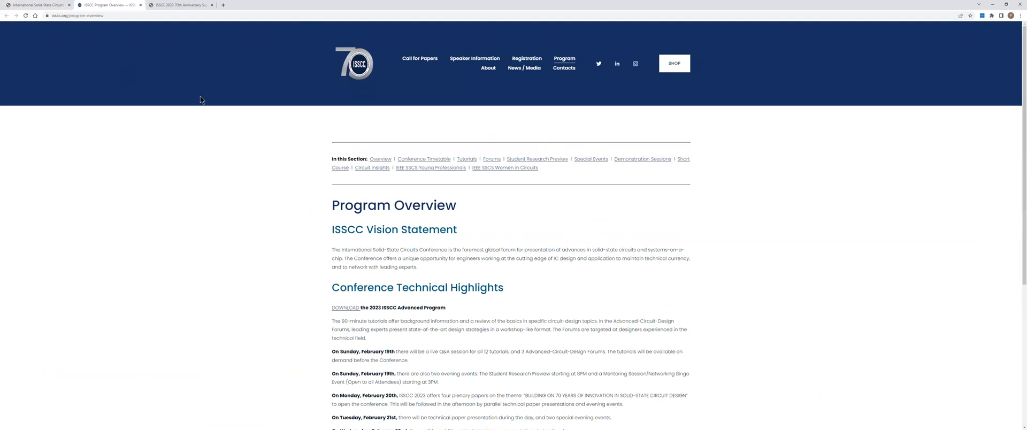
mouse_move(424, 159)
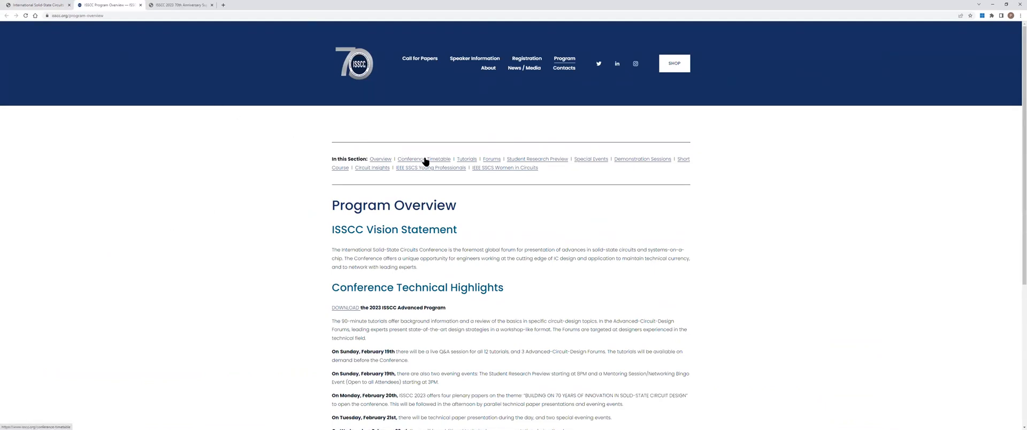
left_click(424, 159)
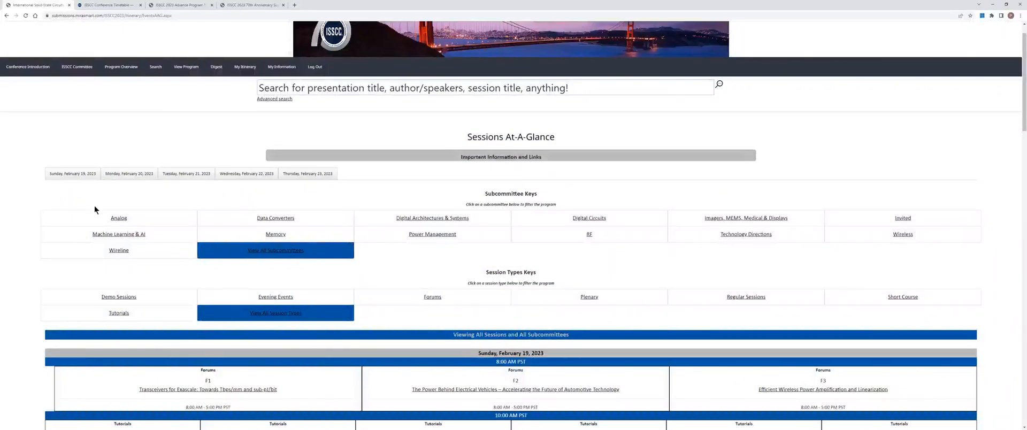
mouse_move(471, 255)
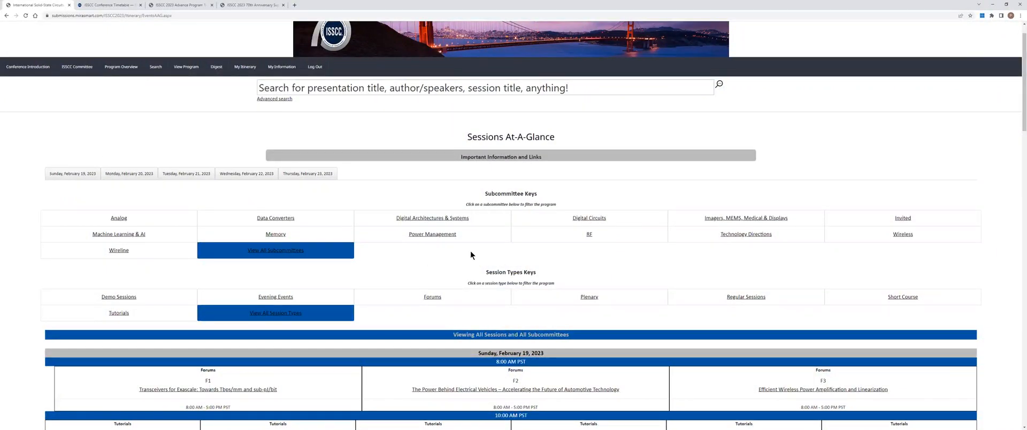
mouse_move(635, 223)
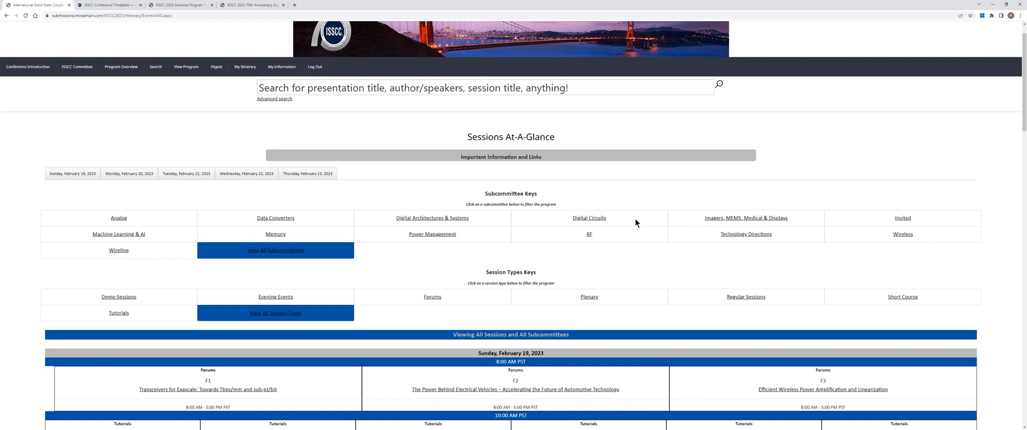
mouse_move(473, 249)
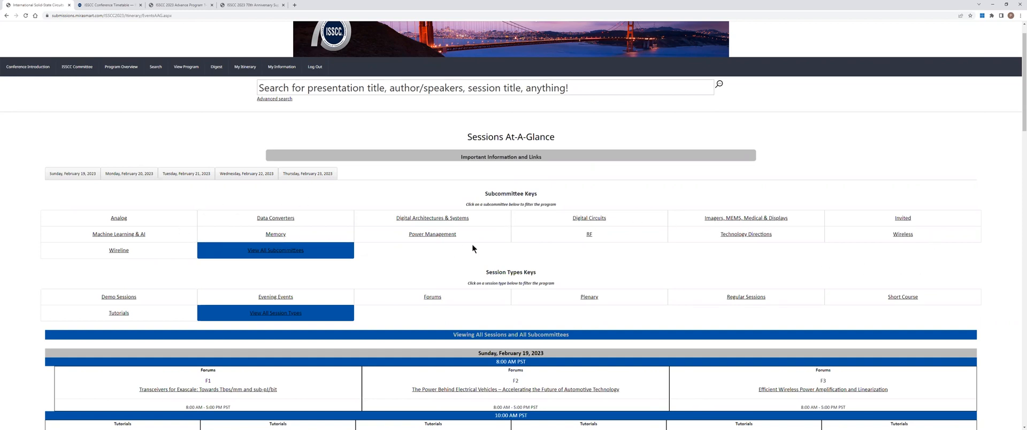
mouse_move(755, 251)
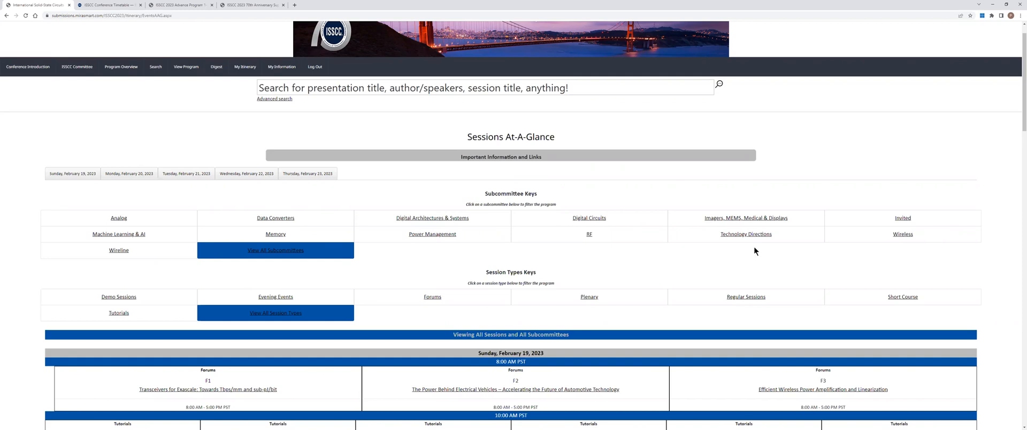
mouse_move(918, 219)
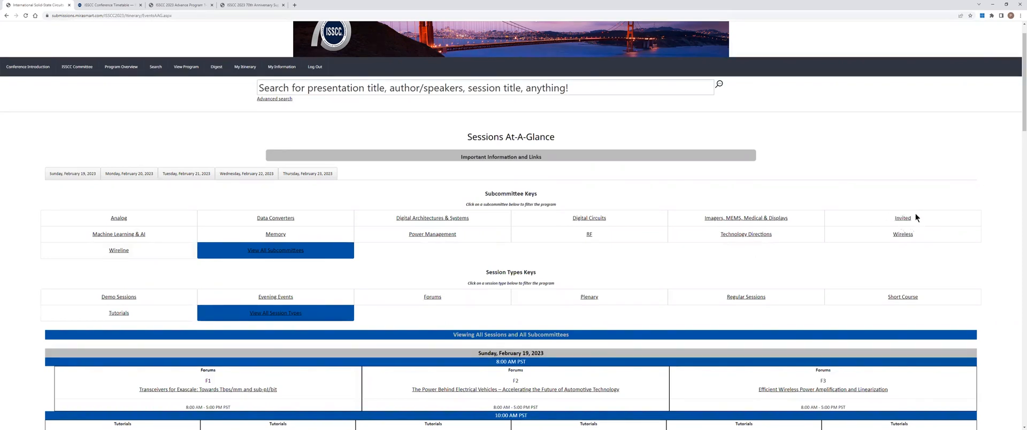
mouse_move(623, 266)
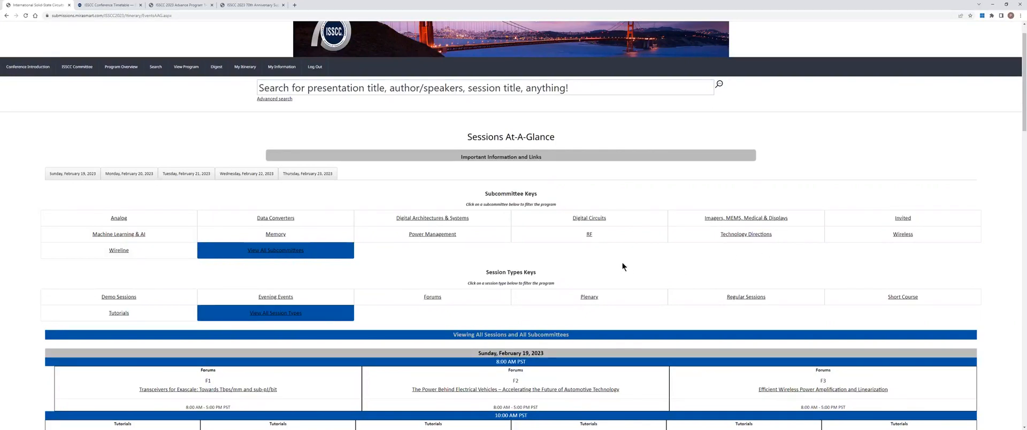
Filter the schedule to Forums, showing F1–F3 on Sunday and F4–F7 on Thursday
scroll("down", 3)
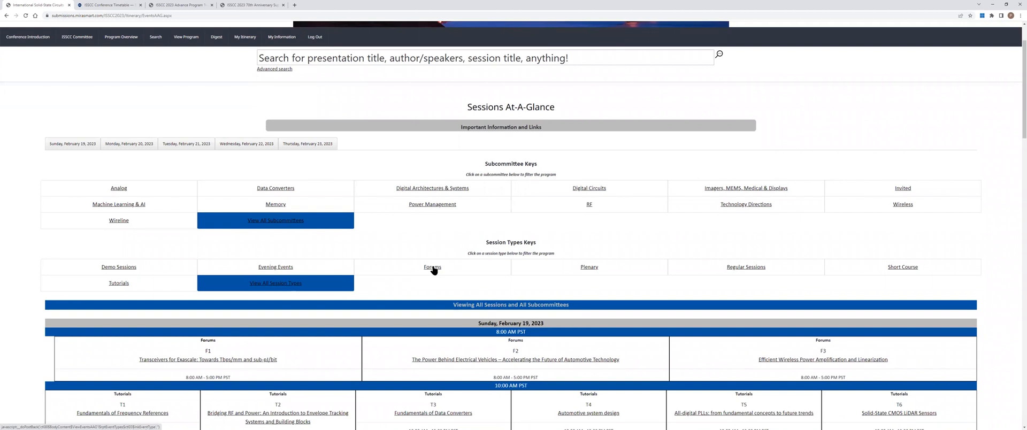
left_click(433, 267)
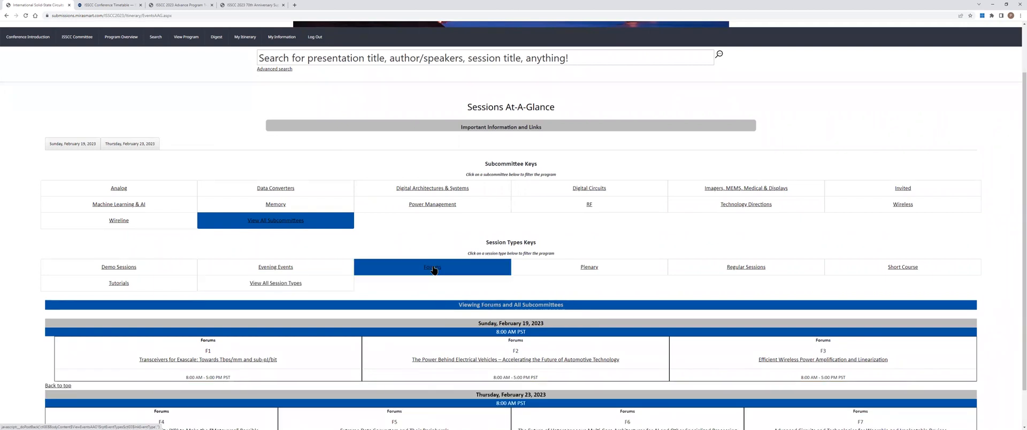
scroll("down", 3)
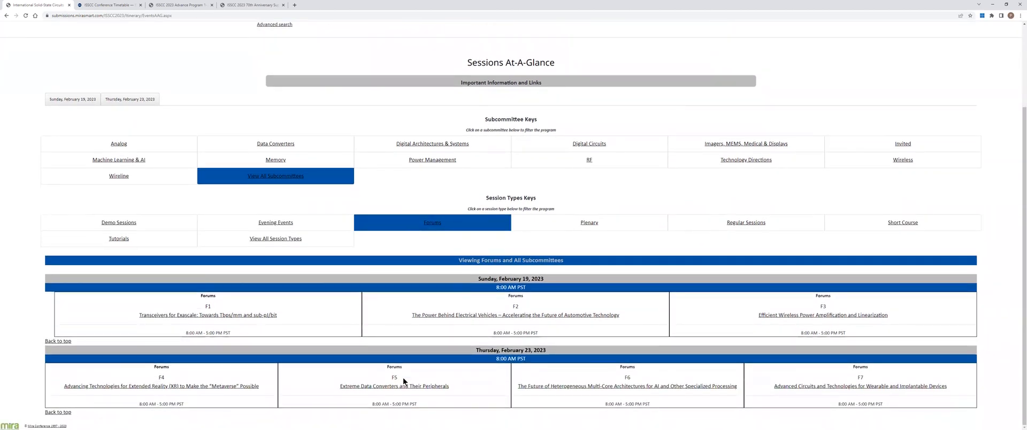
mouse_move(531, 327)
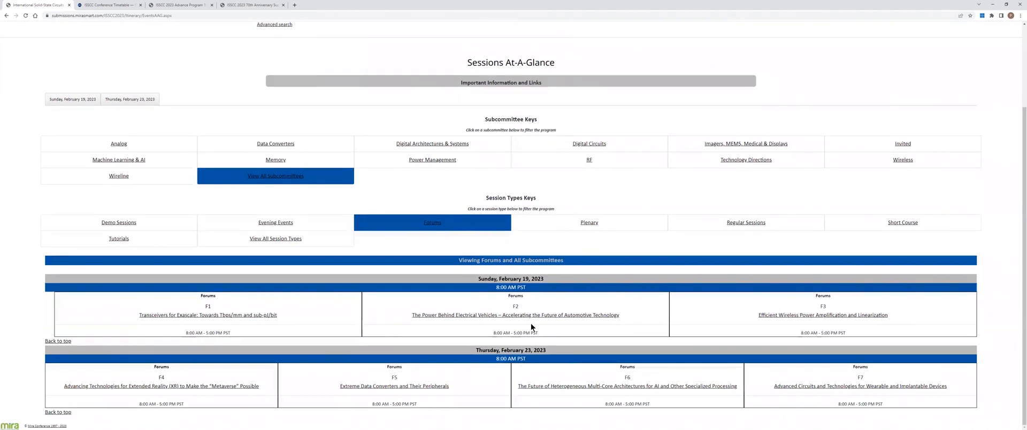
mouse_move(188, 49)
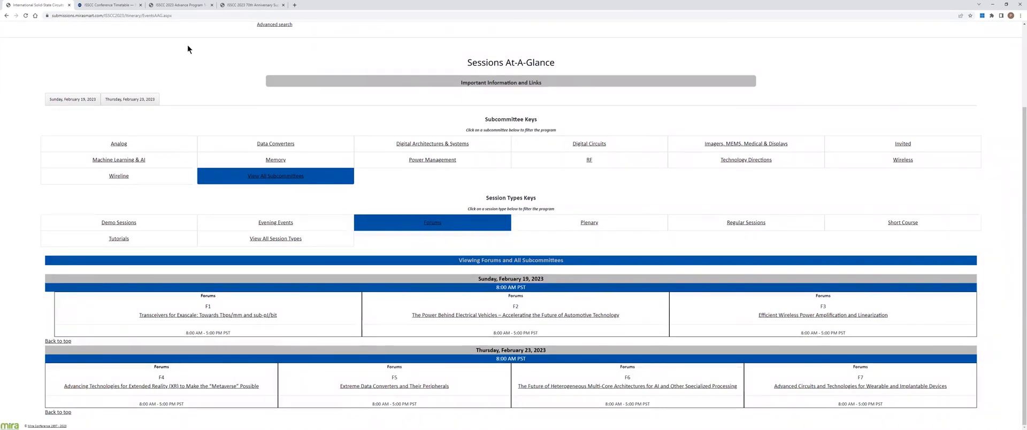
left_click(501, 81)
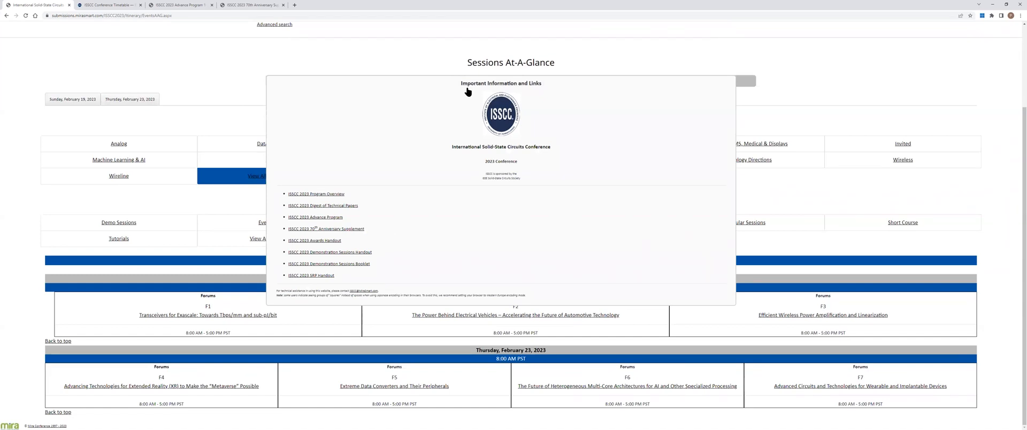
mouse_move(404, 197)
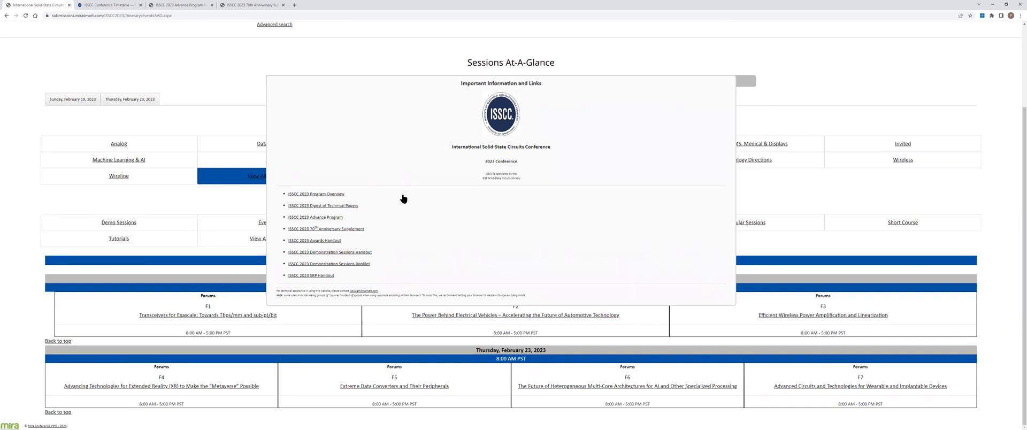
mouse_move(388, 213)
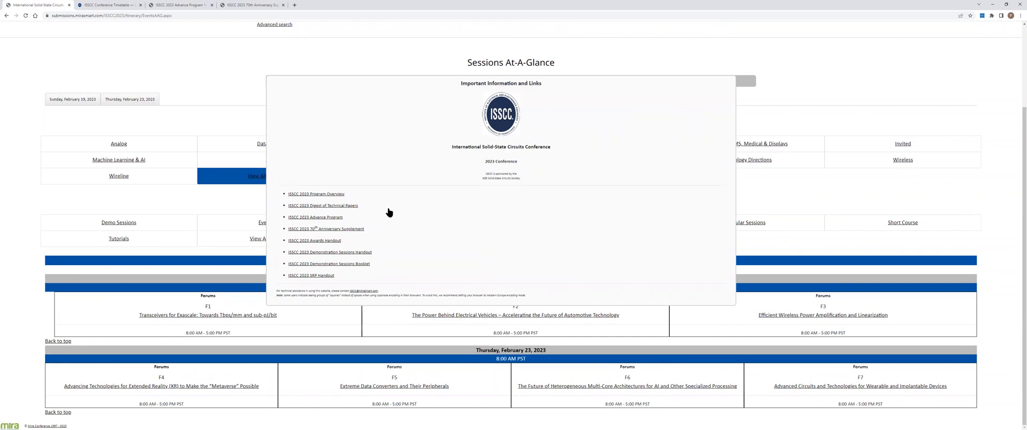
mouse_move(326, 229)
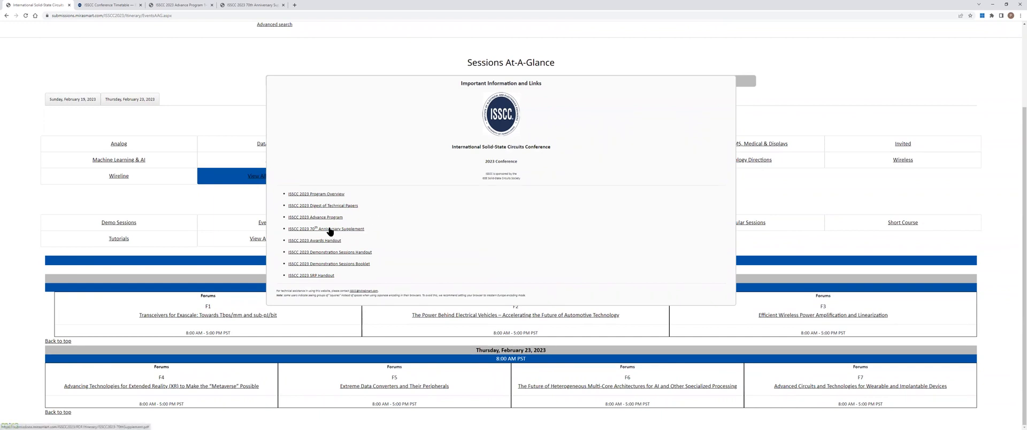
View the ISSCC 2023 70th Anniversary Supplement PDF in a new tab and return to the portal schedule
left_click(325, 229)
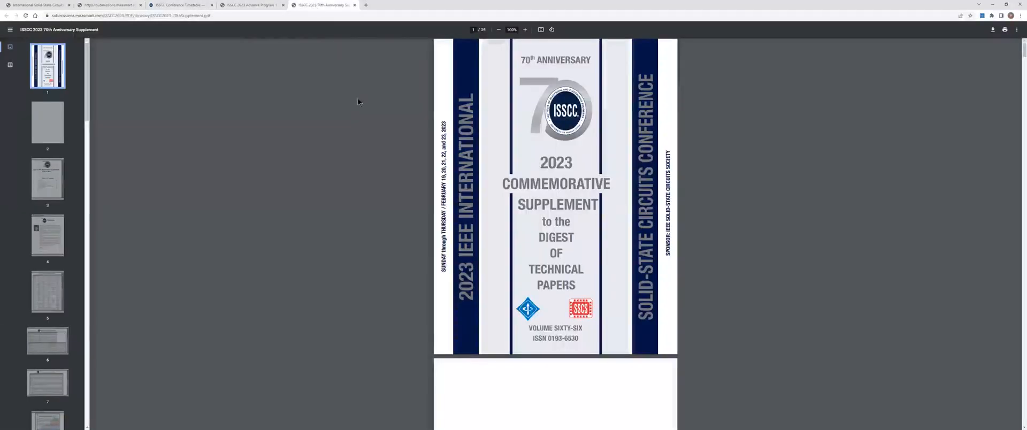
left_click(180, 5)
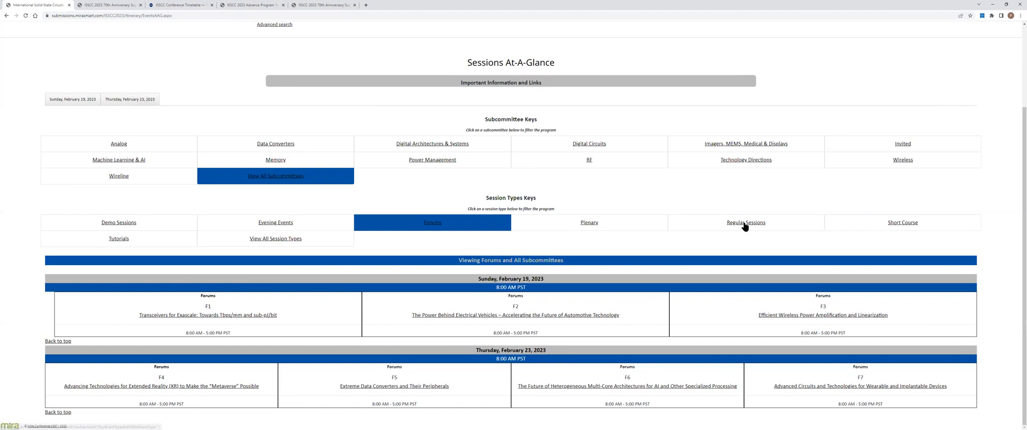
Filter Sessions At-A-Glance to Regular Sessions in Digital Architectures & Systems (Sessions 2 and 15)
left_click(746, 221)
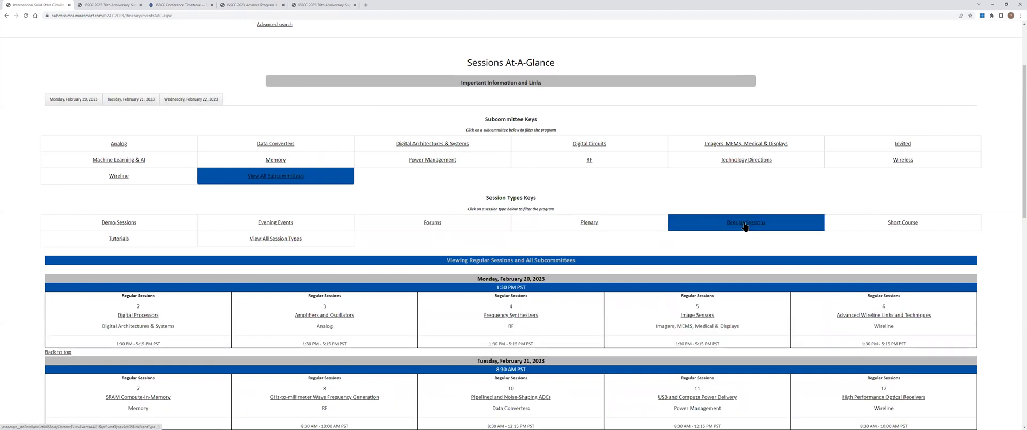
mouse_move(444, 144)
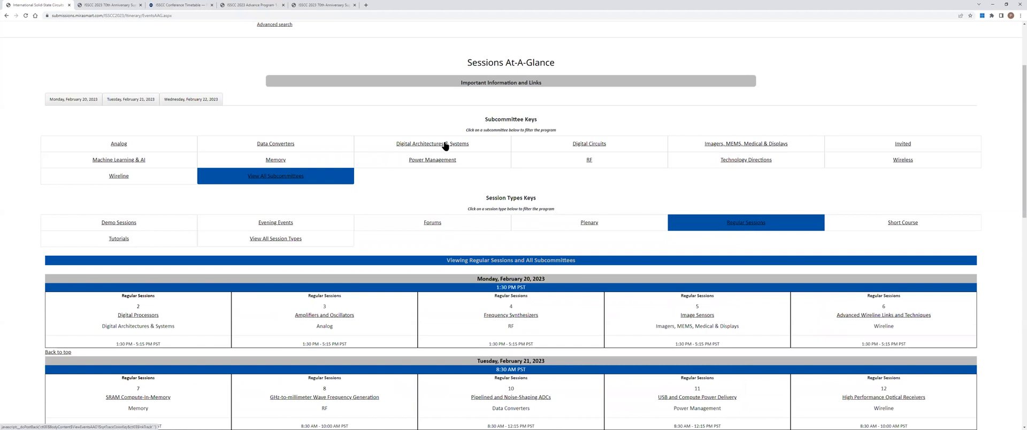
left_click(432, 143)
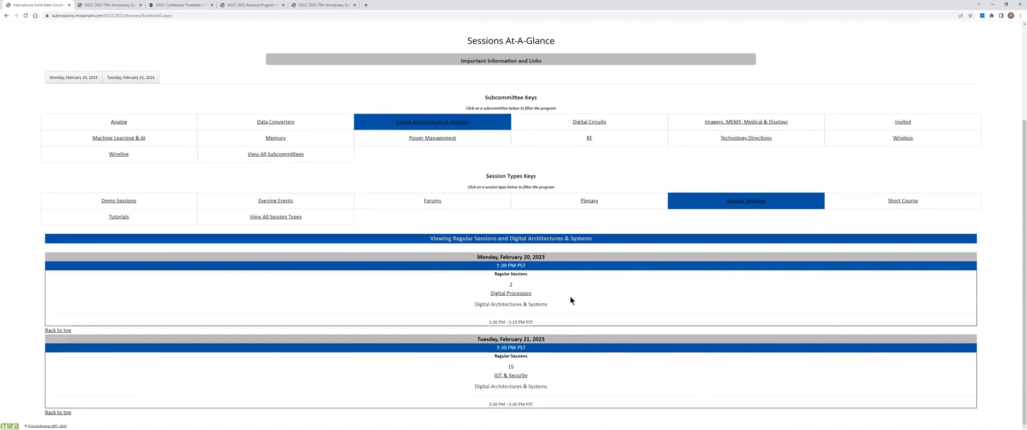
mouse_move(555, 290)
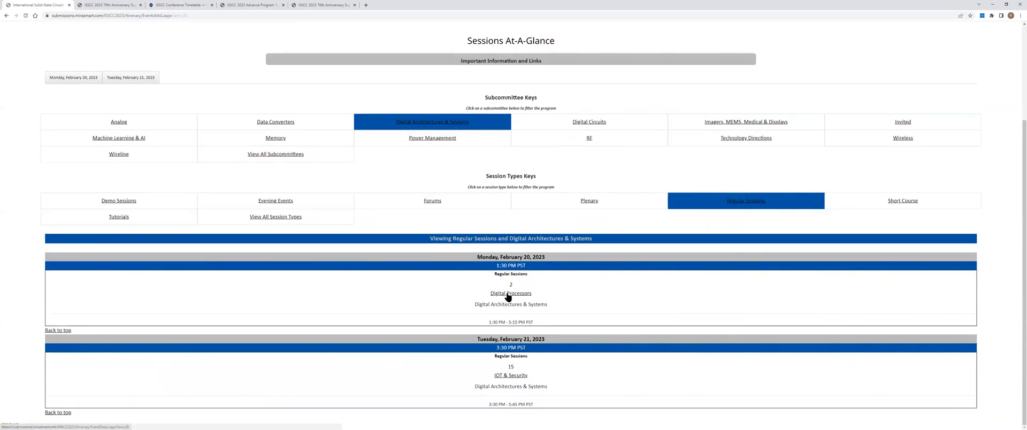
From Session 2 Digital Processors, view paper 2.1 "Zen 4" and its presentation slides, then close the viewers
left_click(510, 293)
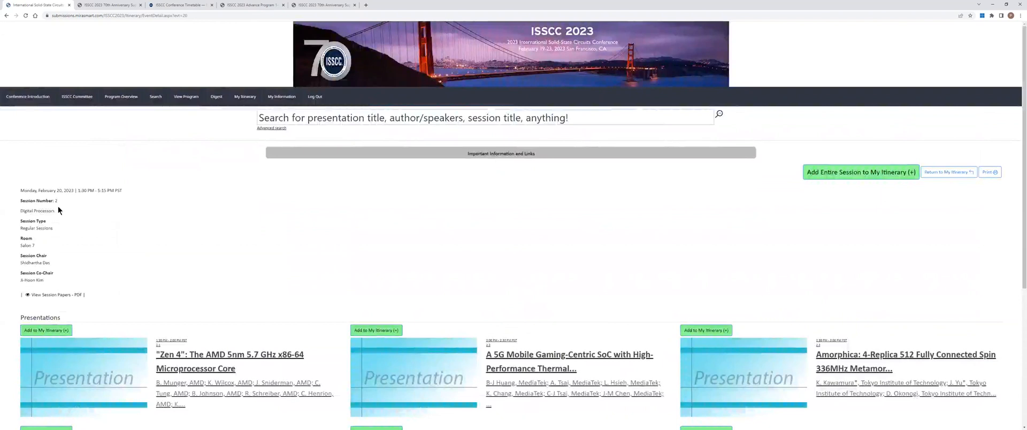
mouse_move(78, 208)
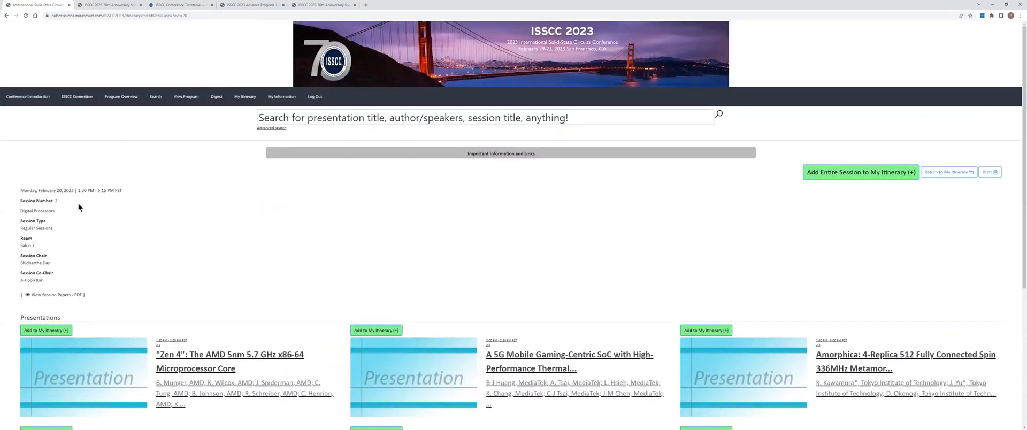
mouse_move(79, 236)
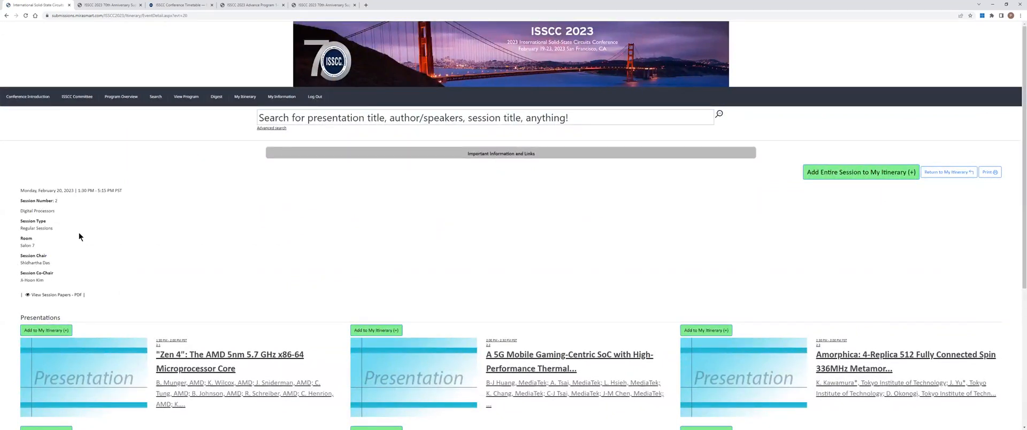
mouse_move(130, 256)
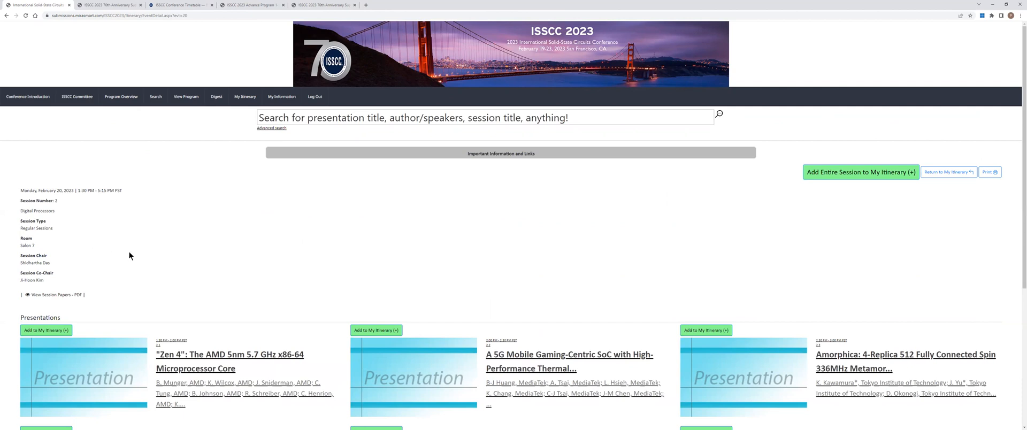
scroll("down", 3)
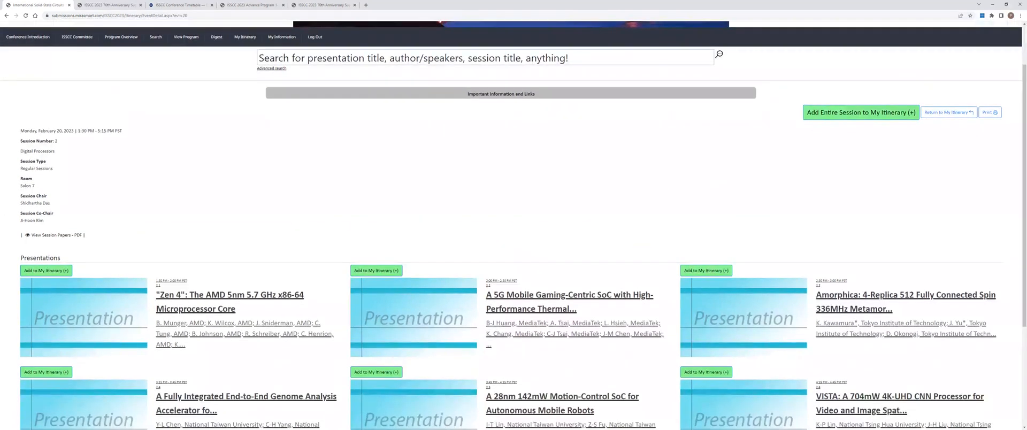
mouse_move(239, 263)
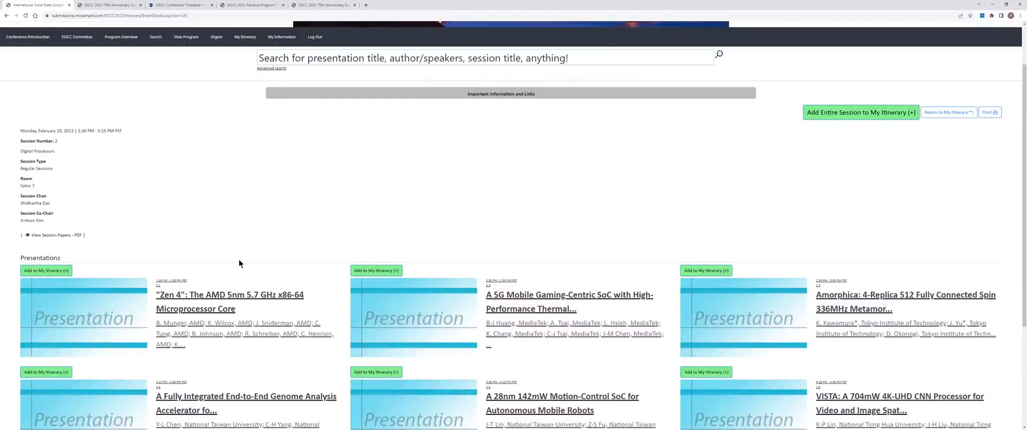
mouse_move(245, 286)
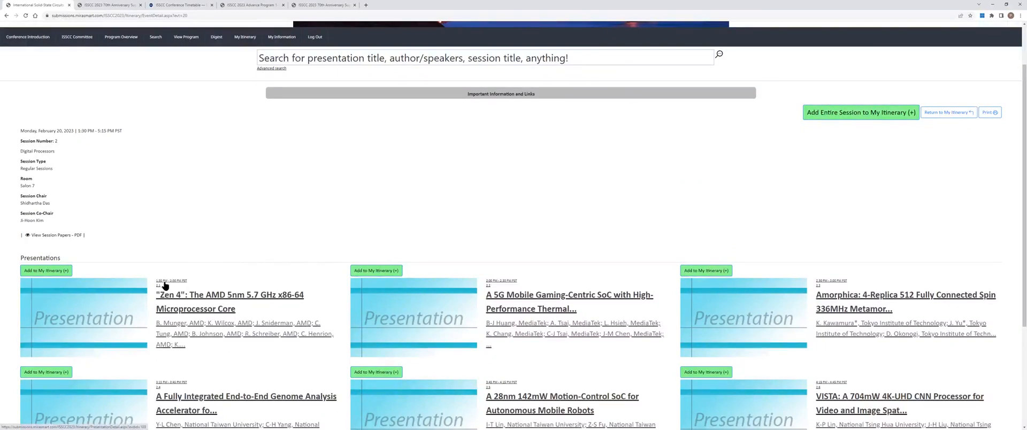
mouse_move(179, 302)
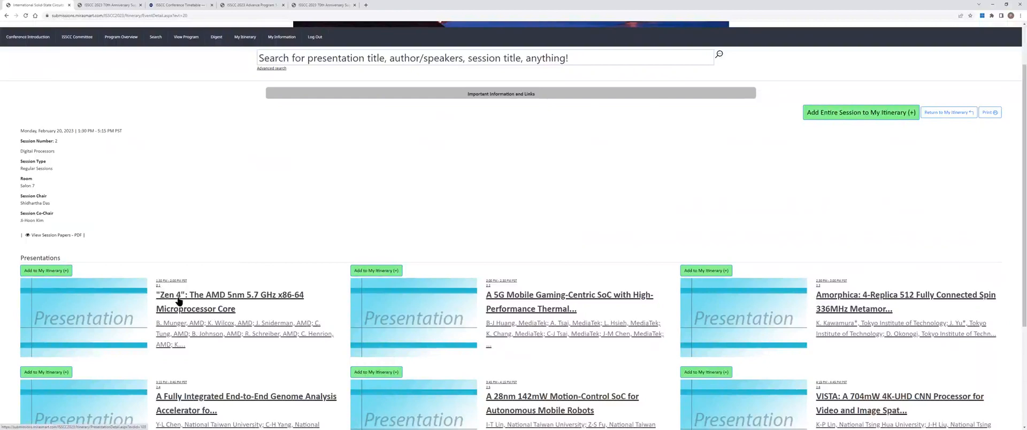
left_click(229, 300)
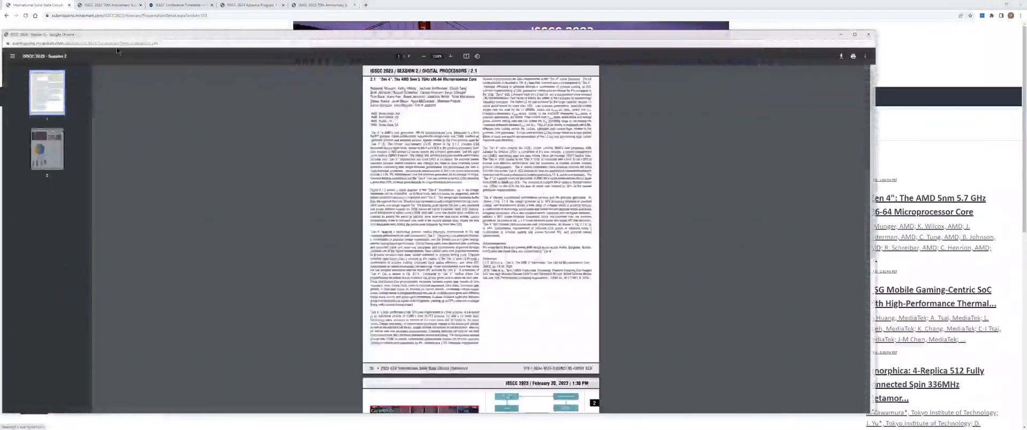
left_click(867, 34)
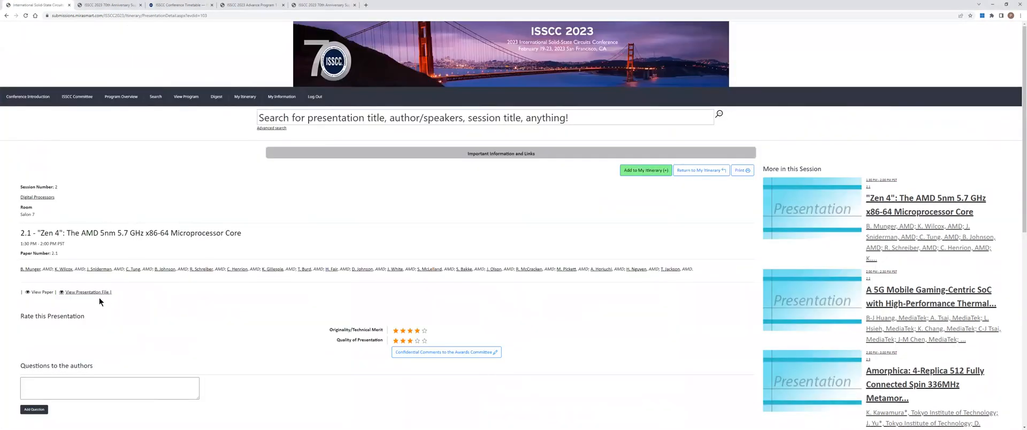
left_click(87, 292)
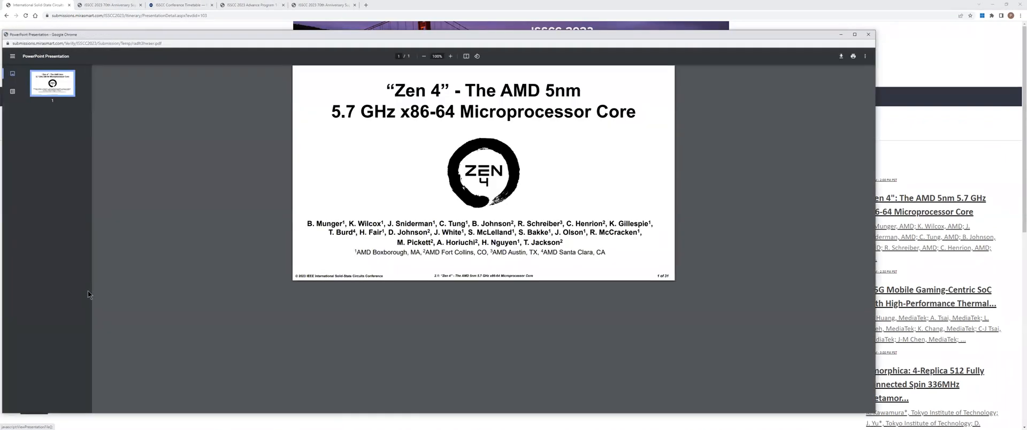
left_click(869, 34)
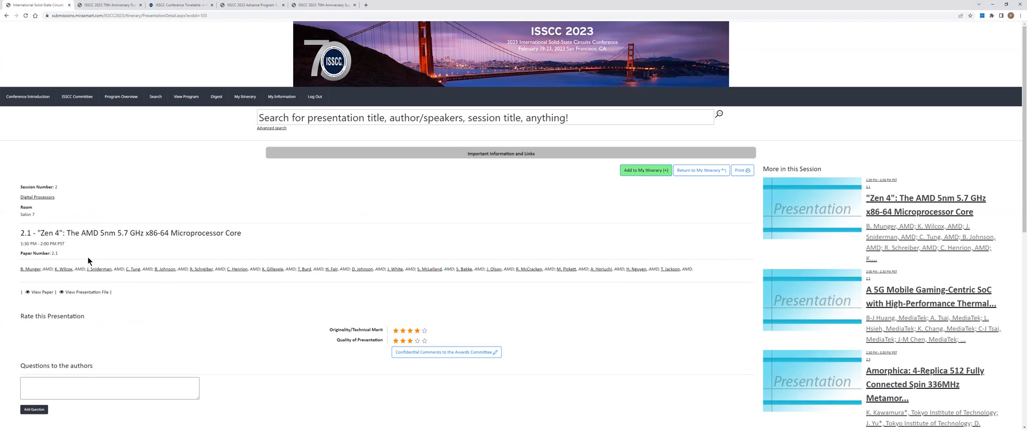
mouse_move(77, 254)
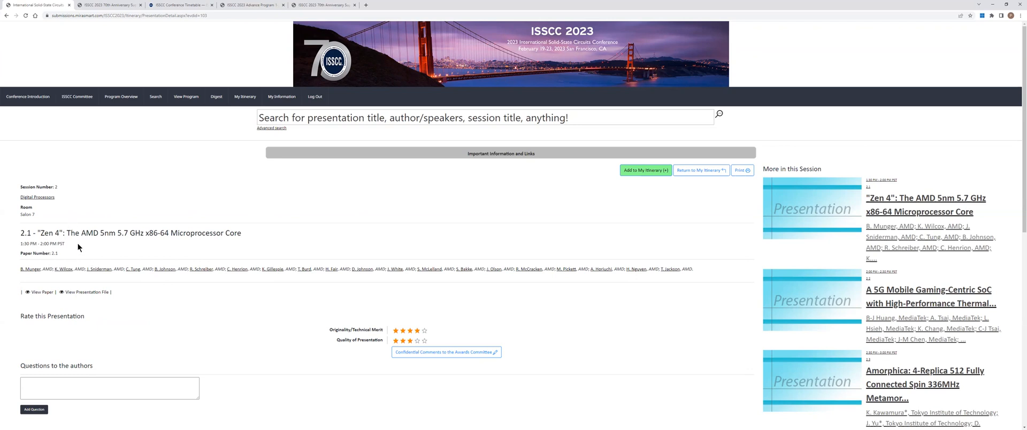
mouse_move(116, 308)
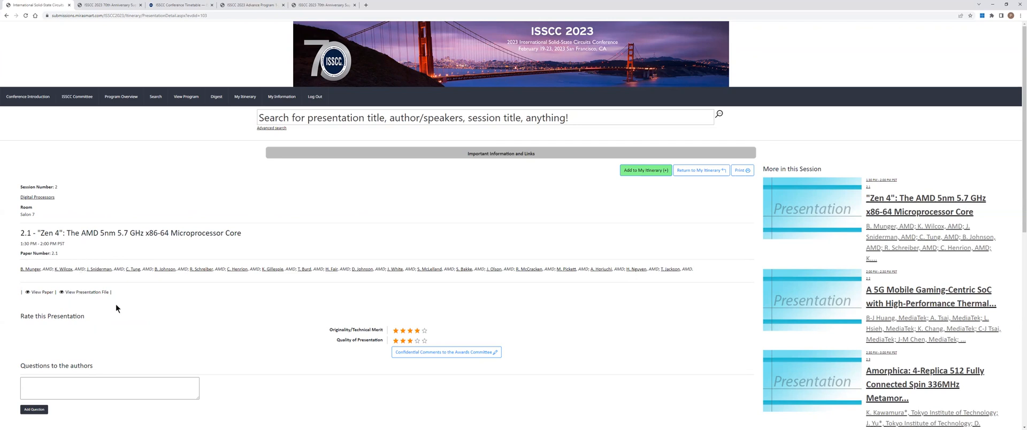
mouse_move(154, 288)
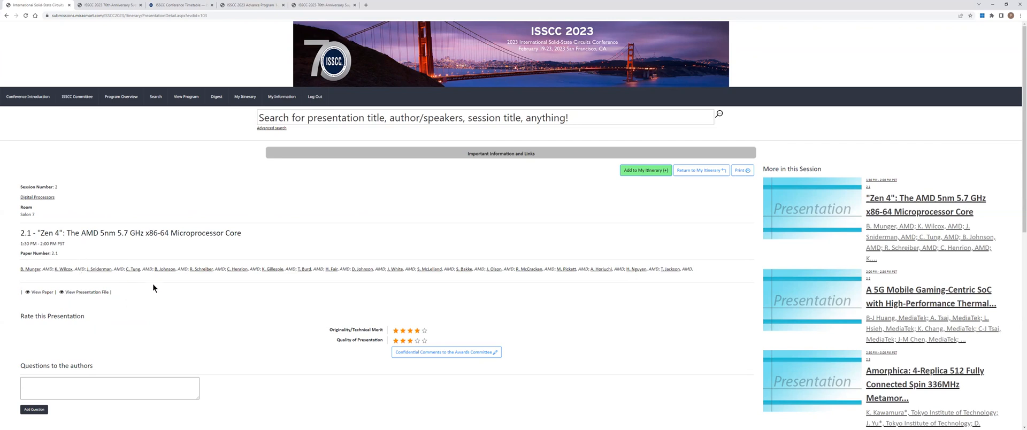
mouse_move(90, 154)
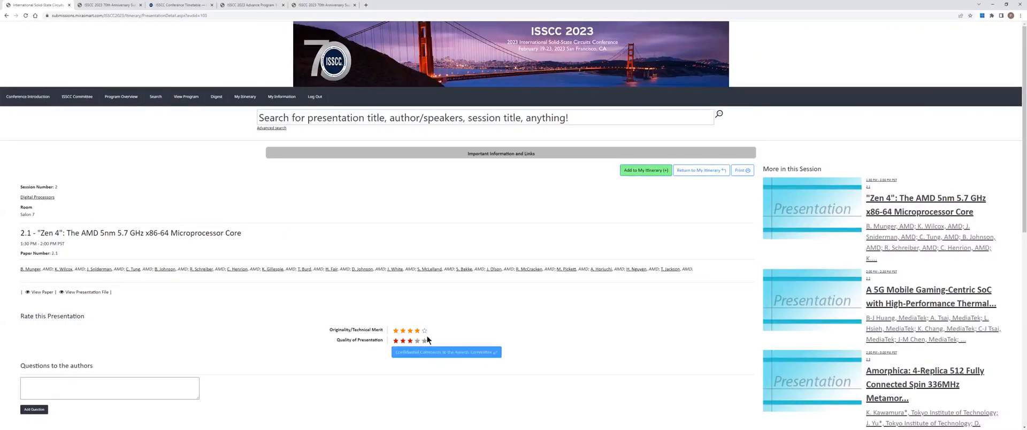
Rate the Zen 4 presentation four stars for Originality/Technical Merit and five stars for Quality of Presentation
left_click(417, 340)
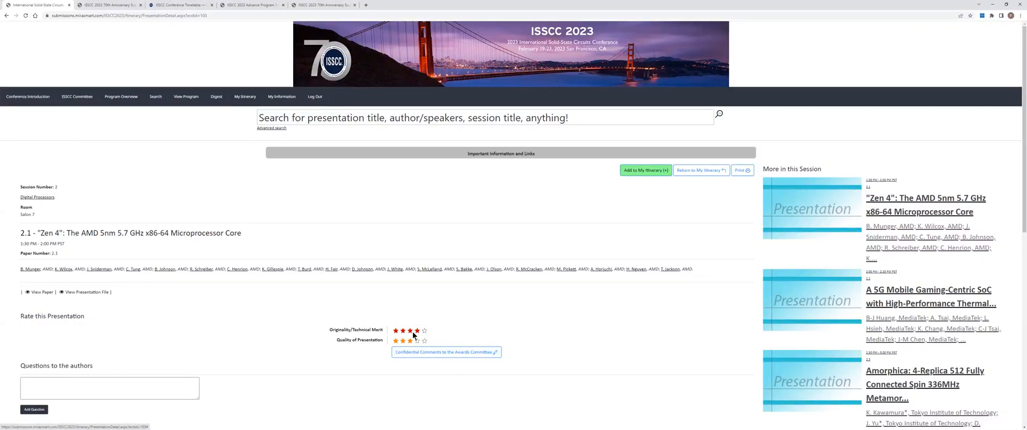
left_click(396, 340)
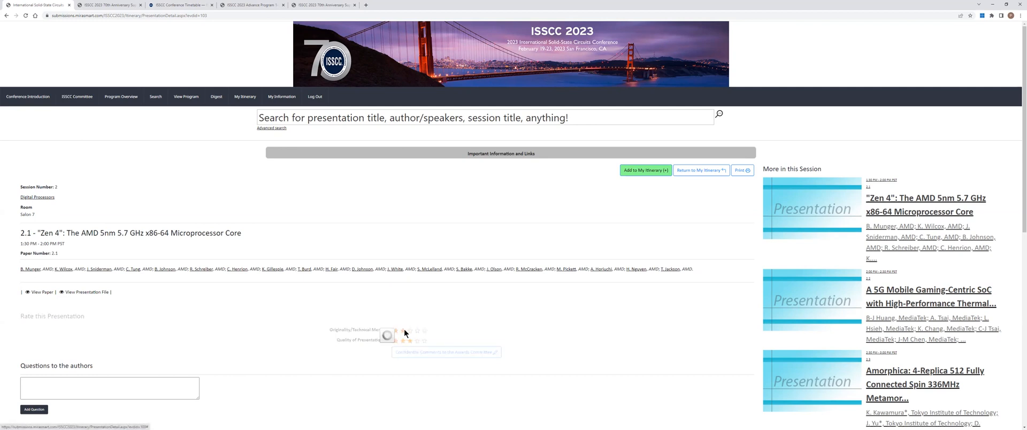
left_click(403, 330)
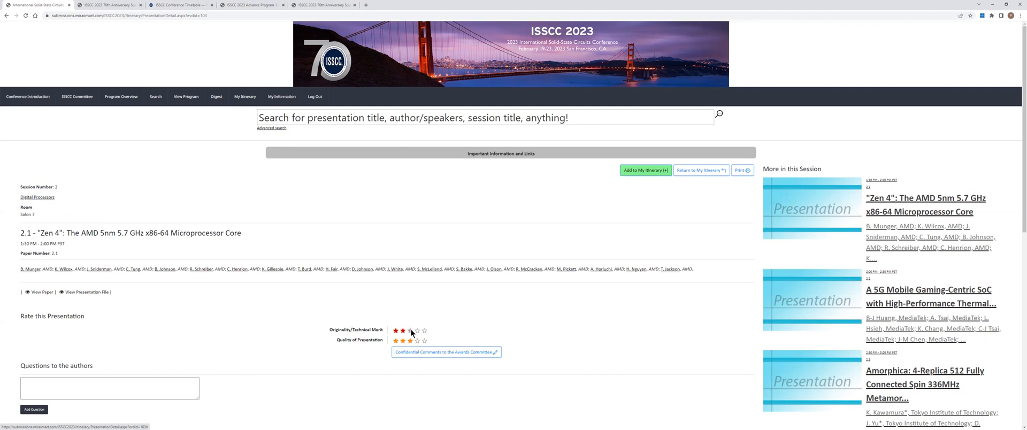
left_click(417, 330)
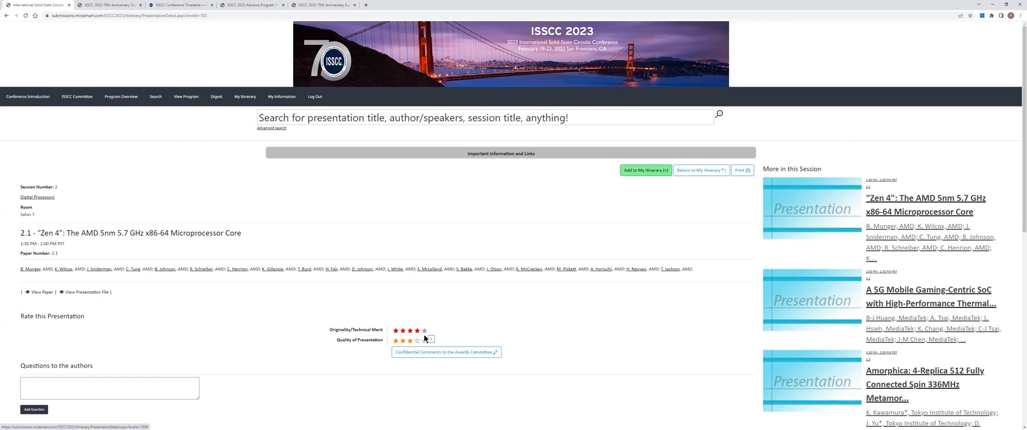
left_click(424, 341)
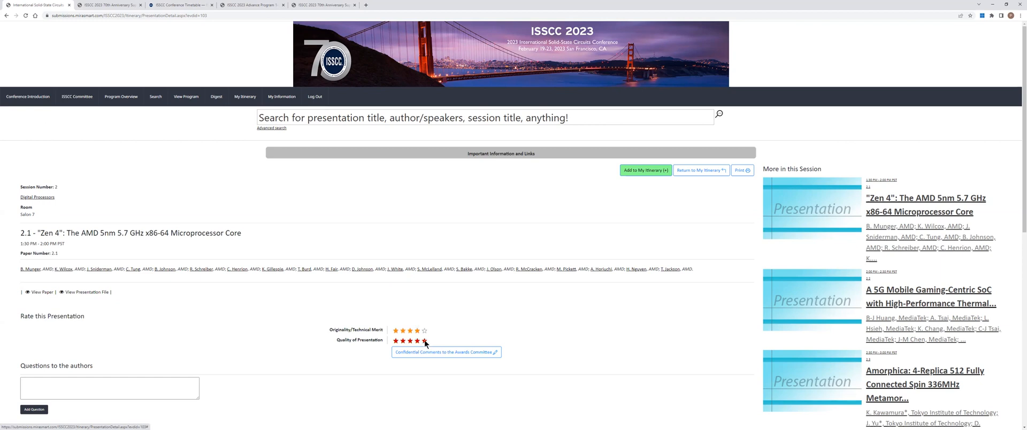
left_click(425, 340)
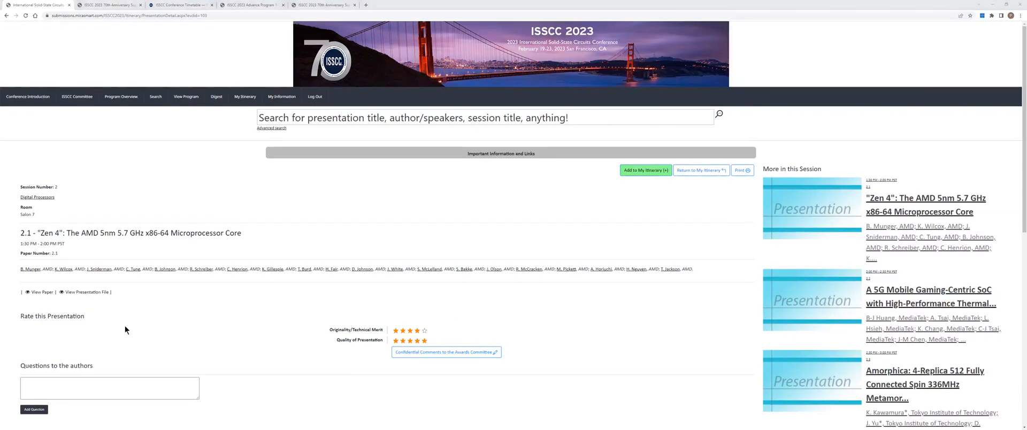
mouse_move(136, 334)
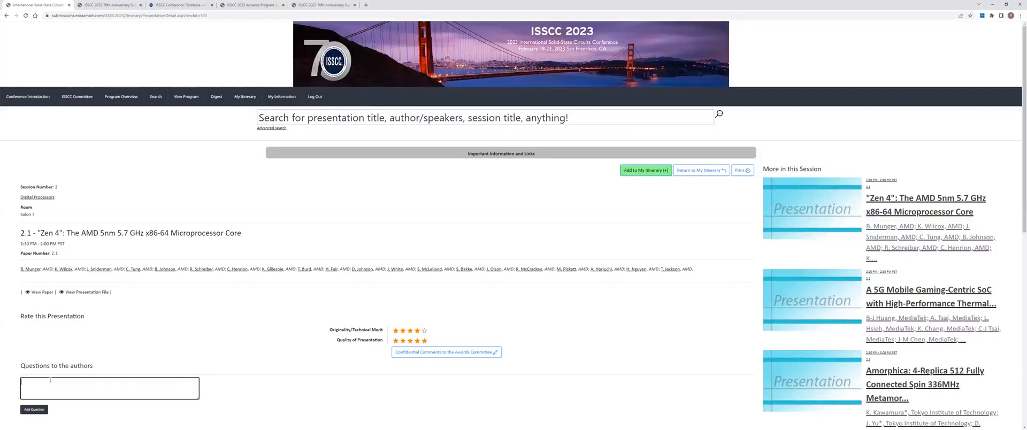
Write the author question "What is the power consumption in sleep mode?" for paper 2.1
type("What is the power consumption in sleep mode?")
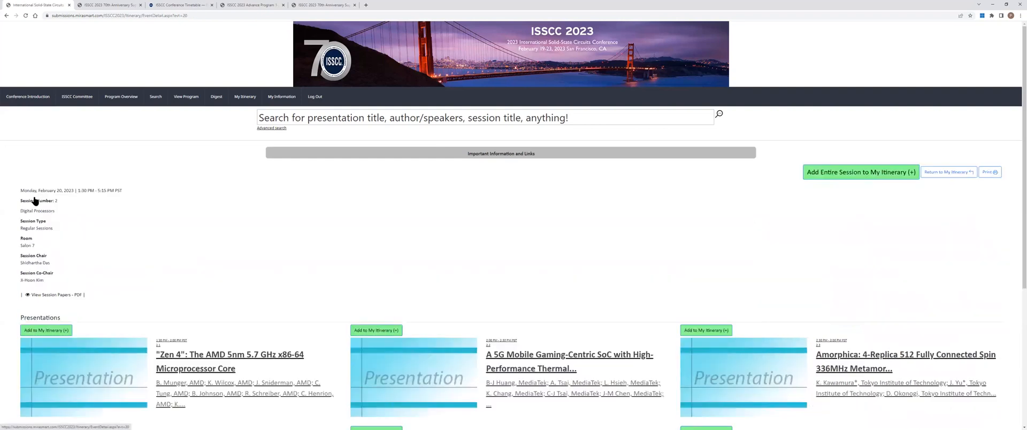
mouse_move(137, 252)
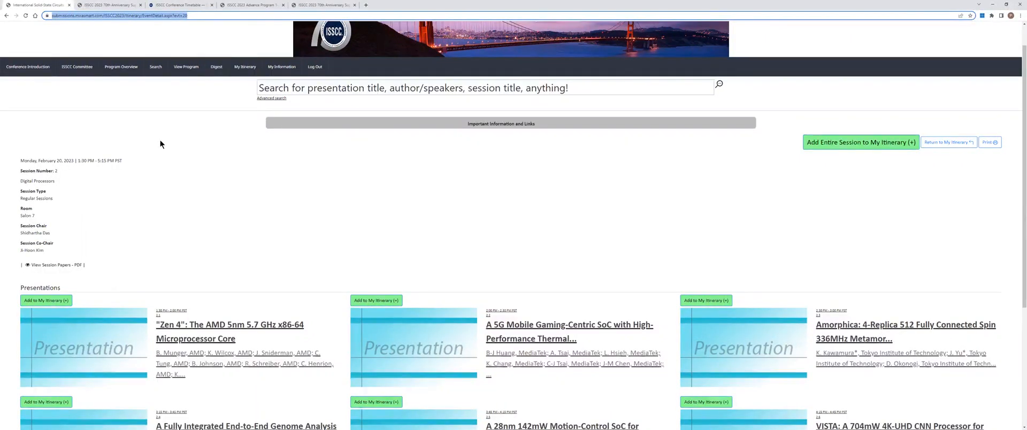
mouse_move(167, 204)
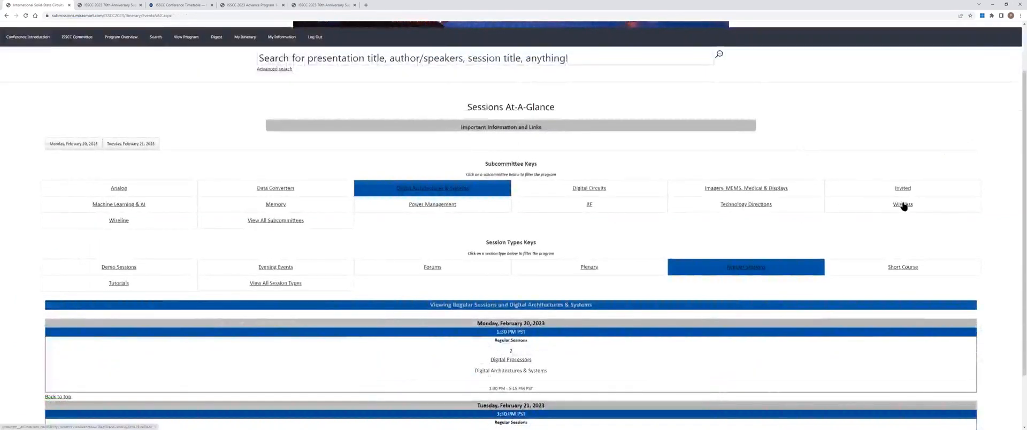
Under Wireless, add paper 19.3 and then the entire Session 19, 5G and Satcom: Receivers and Transmitters, to My Itinerary
left_click(902, 205)
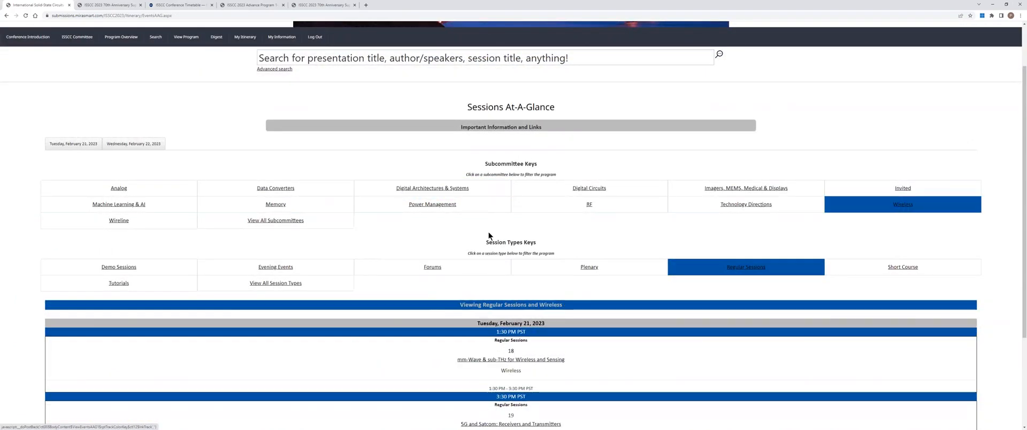
scroll("down", 3)
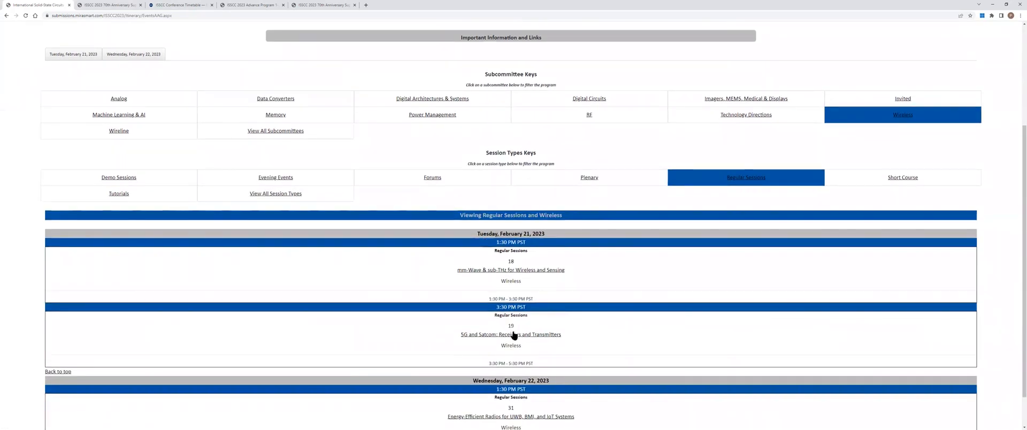
left_click(511, 335)
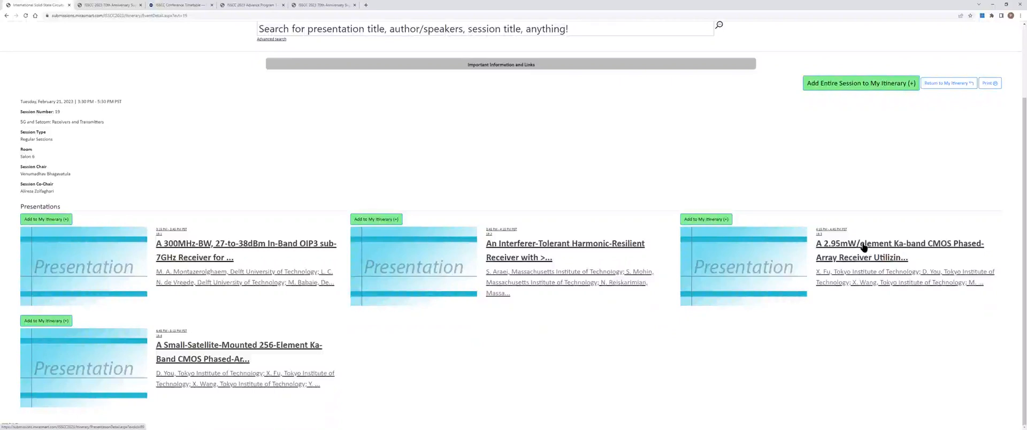
left_click(899, 250)
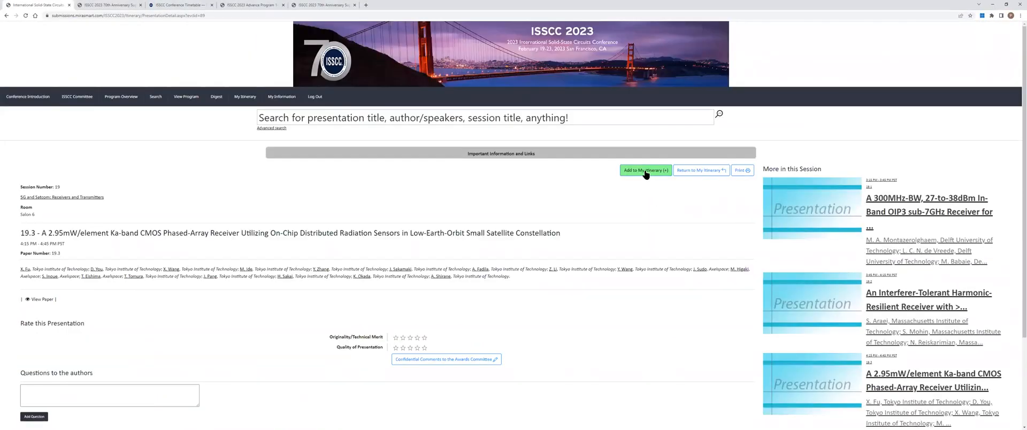
left_click(644, 169)
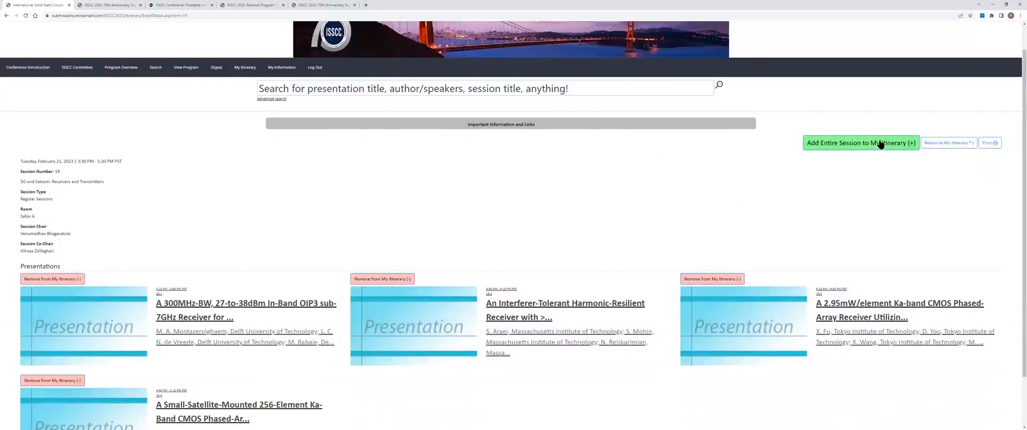
left_click(860, 143)
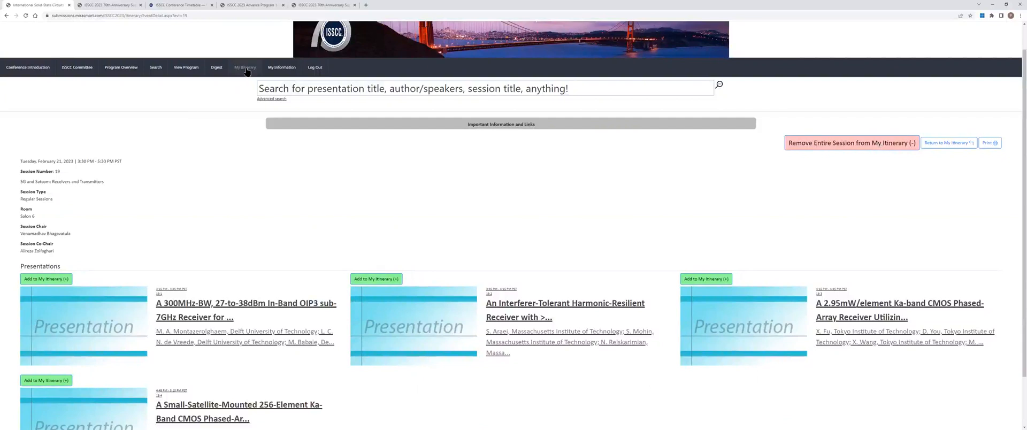
Export My Itinerary to Excel and download the file from the export window
left_click(245, 67)
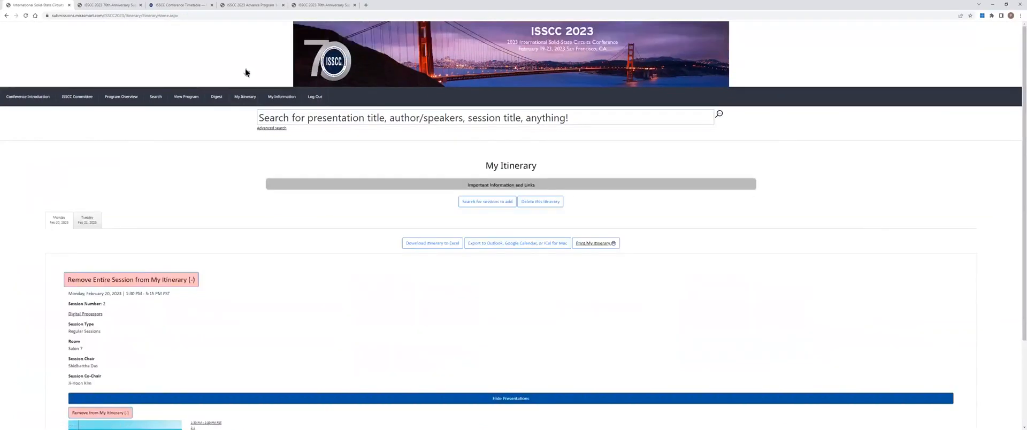
mouse_move(217, 182)
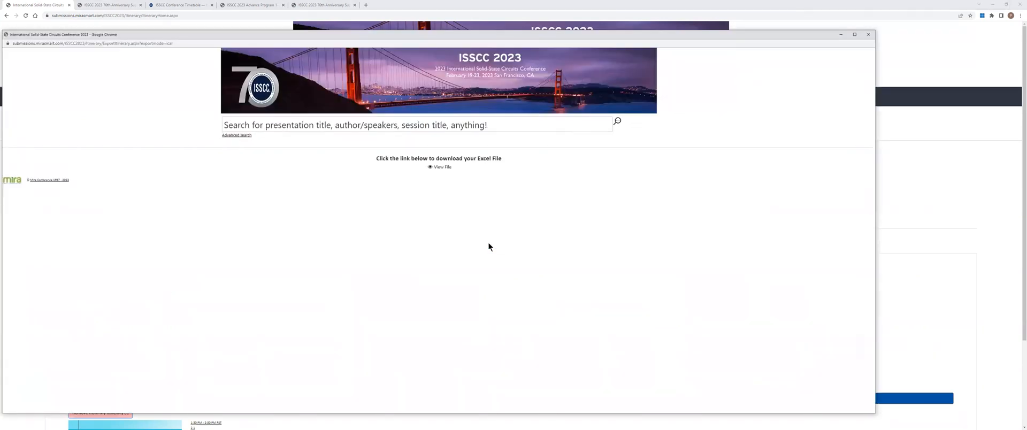
mouse_move(440, 167)
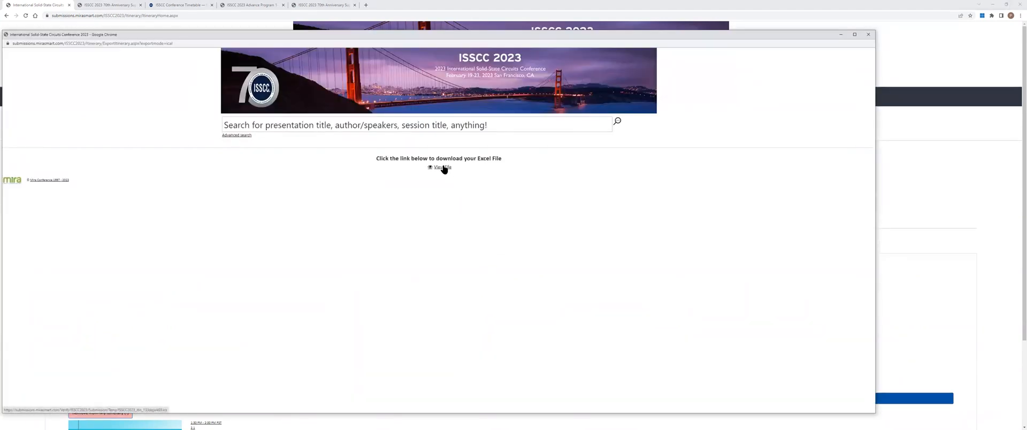
left_click(442, 167)
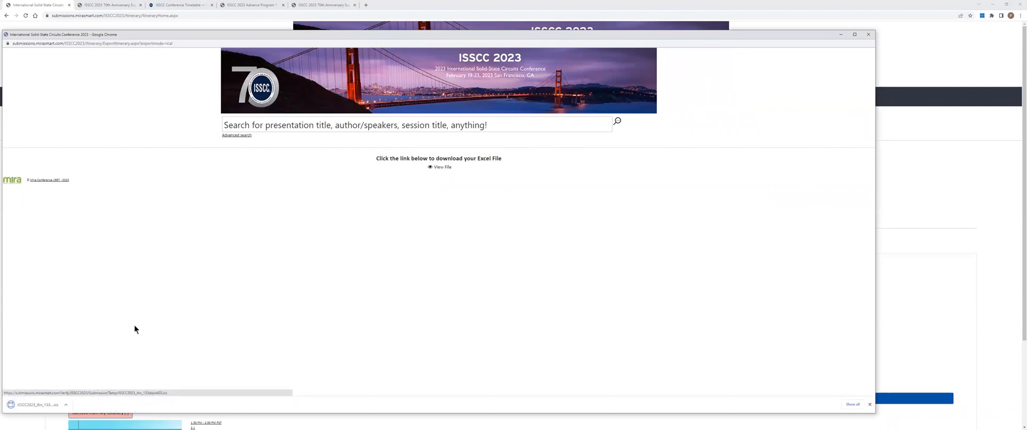
mouse_move(58, 406)
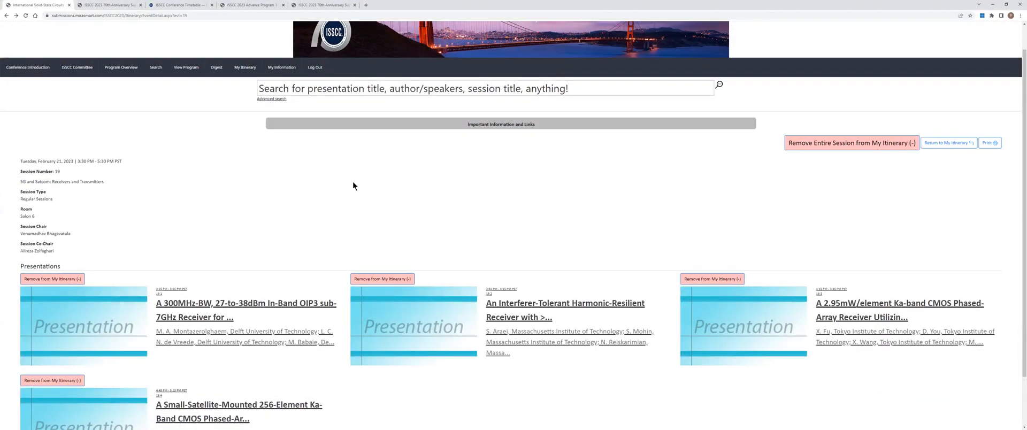
mouse_move(801, 327)
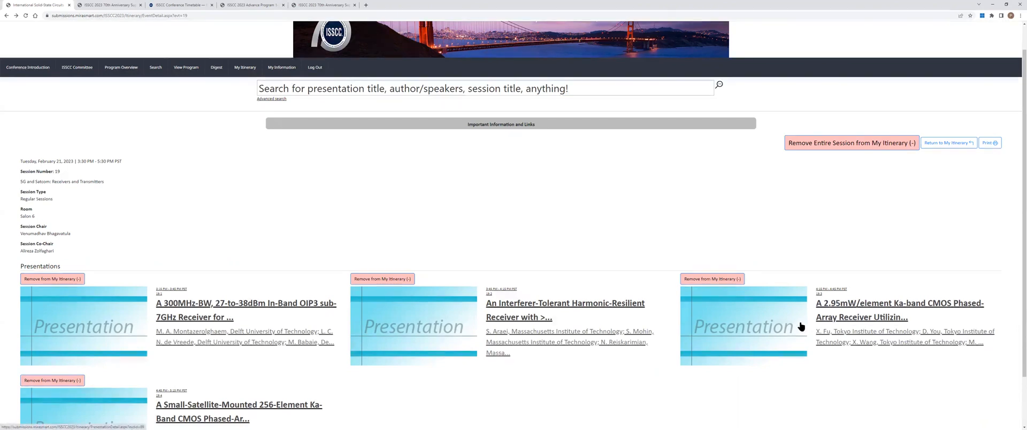
Run an author search on Search Home and show the resulting Monday and Tuesday sessions
left_click(898, 309)
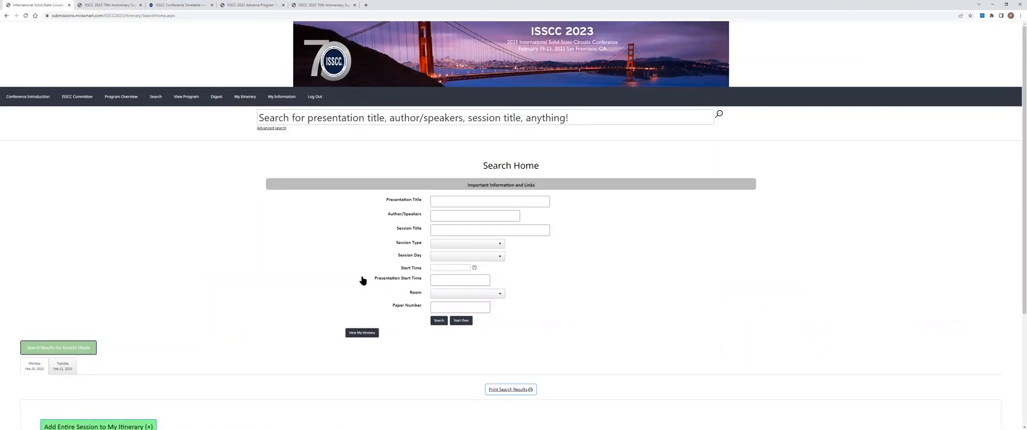
mouse_move(266, 276)
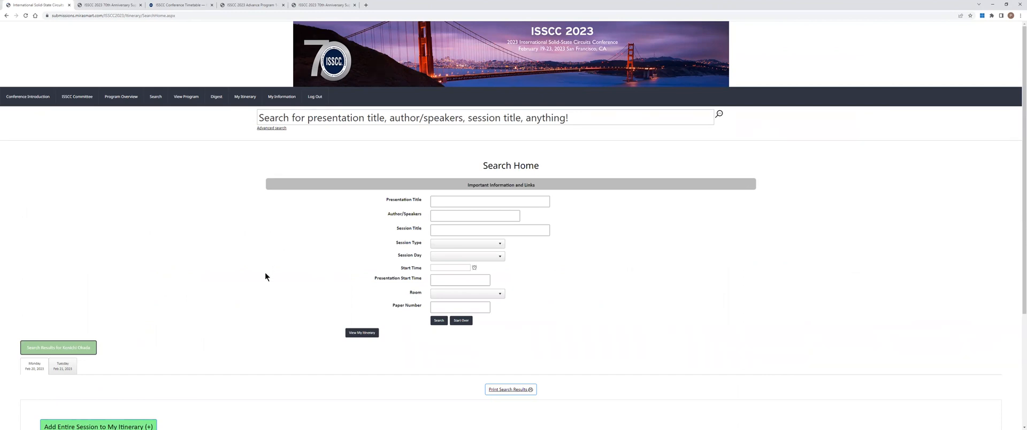
mouse_move(218, 363)
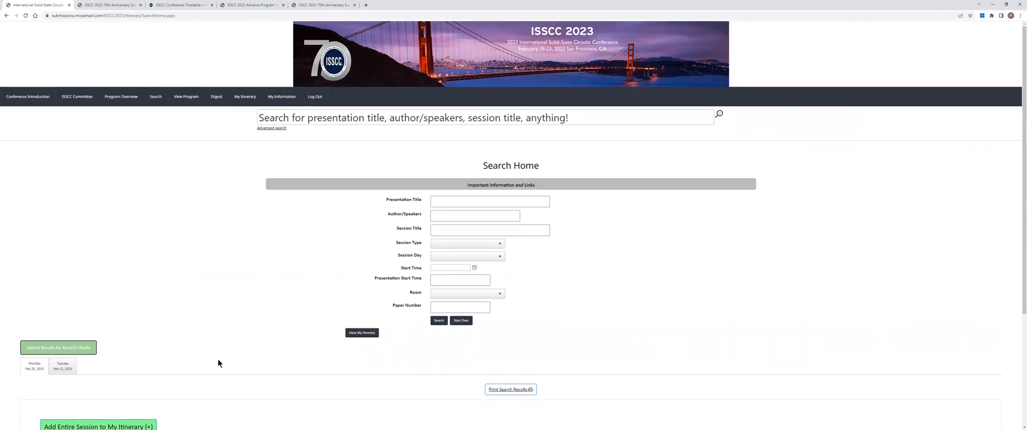
scroll("down", 3)
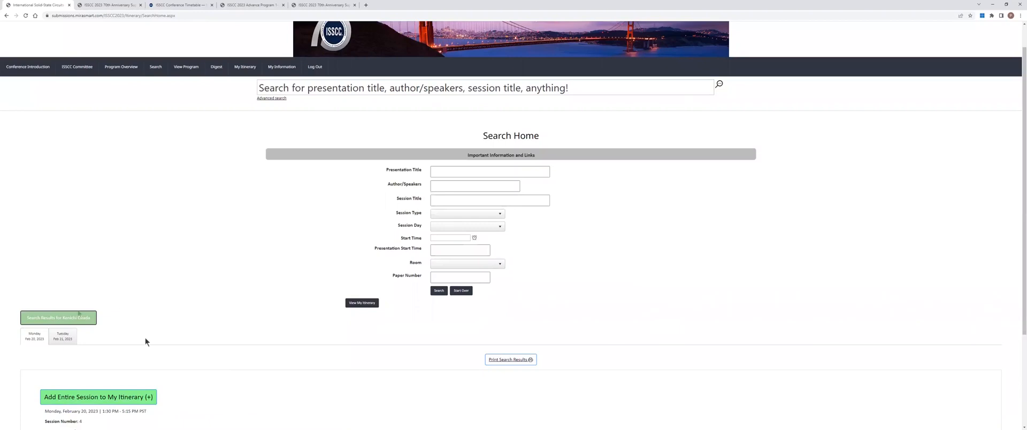
mouse_move(34, 336)
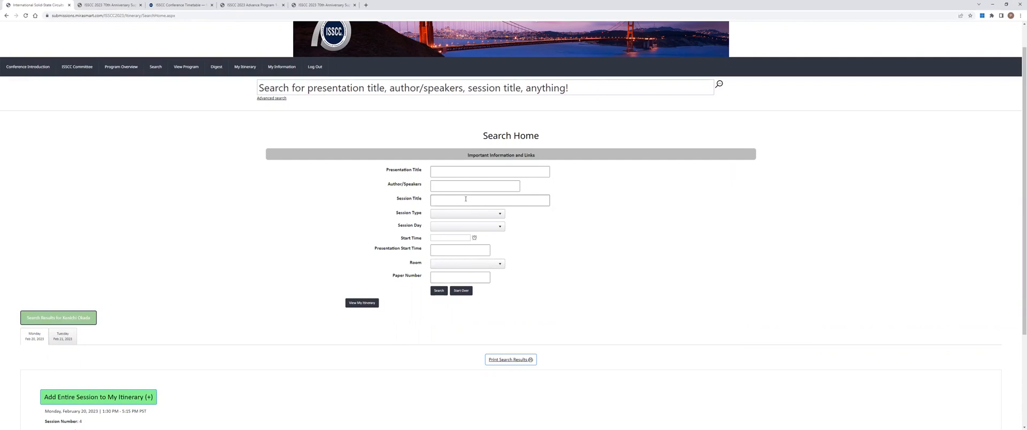
mouse_move(239, 250)
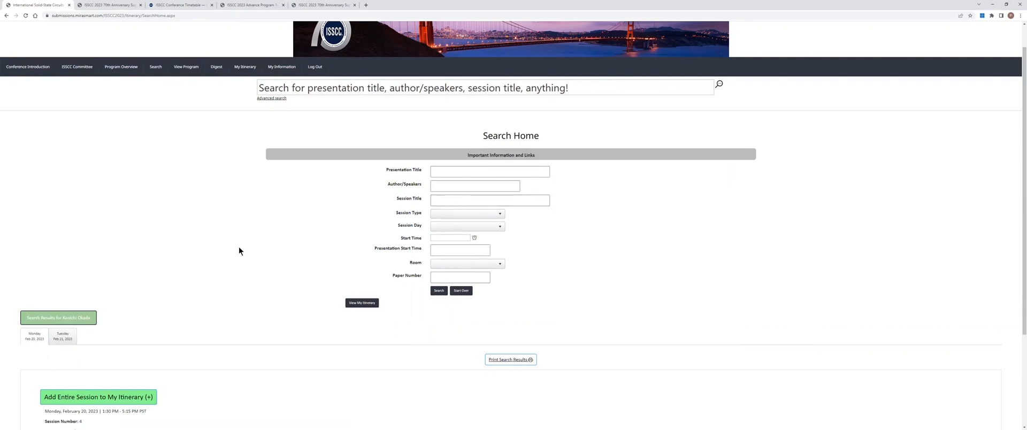